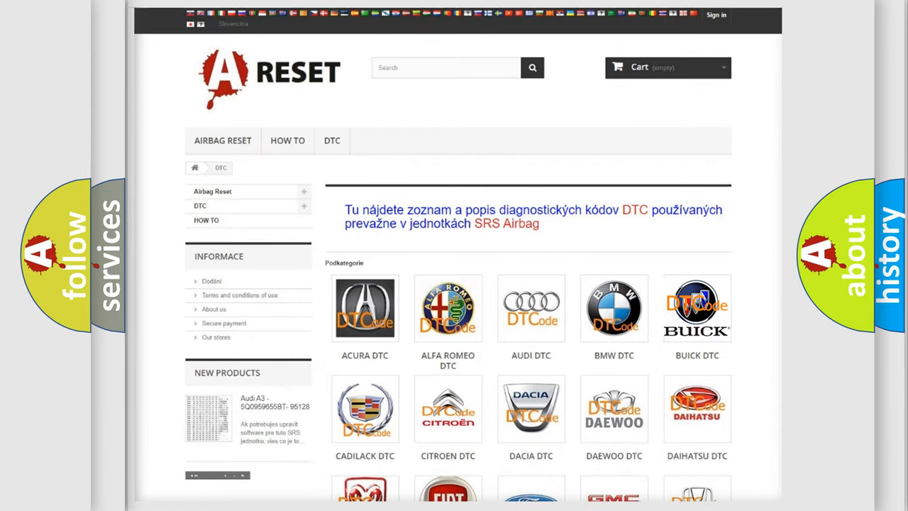
Step: Open the Buick DTC page and scroll through its B-series airbag codes like B0081 and B101E
click(697, 308)
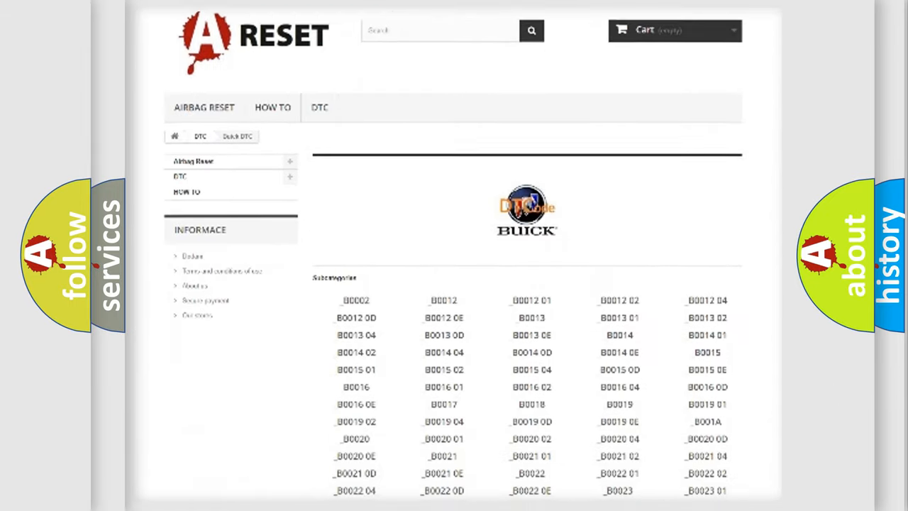
scroll(down, 3)
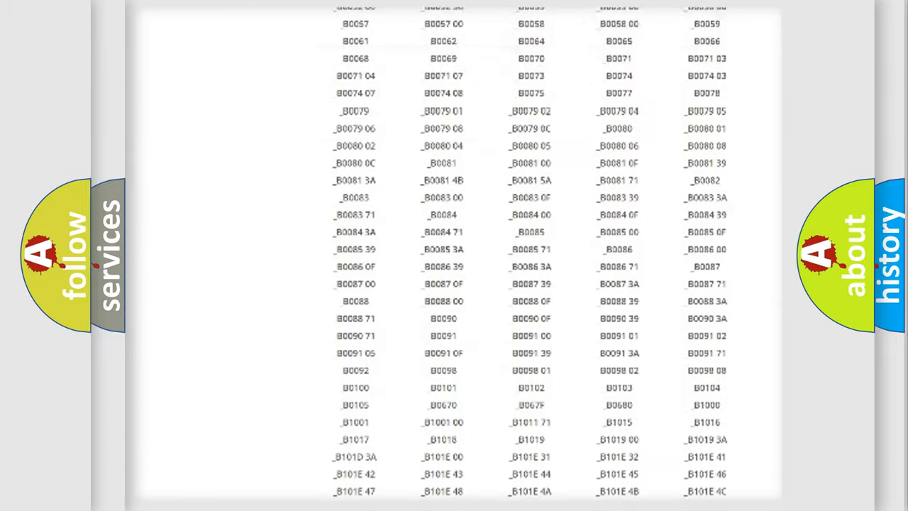